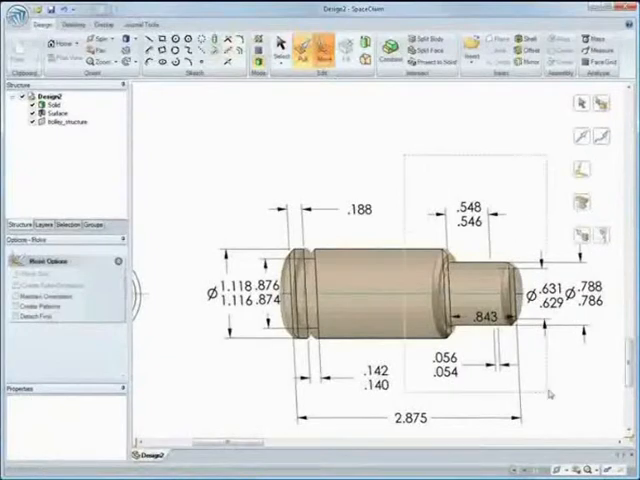
Step: Round the block's edge with Pull and bend the body into a curved seat-like form with Move
click(328, 44)
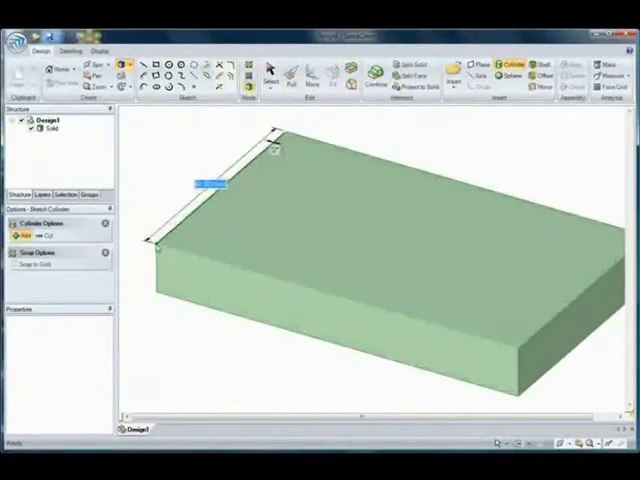
click(290, 68)
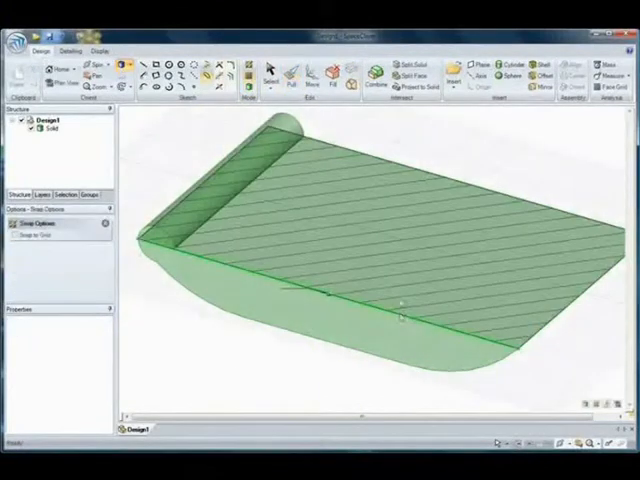
click(288, 74)
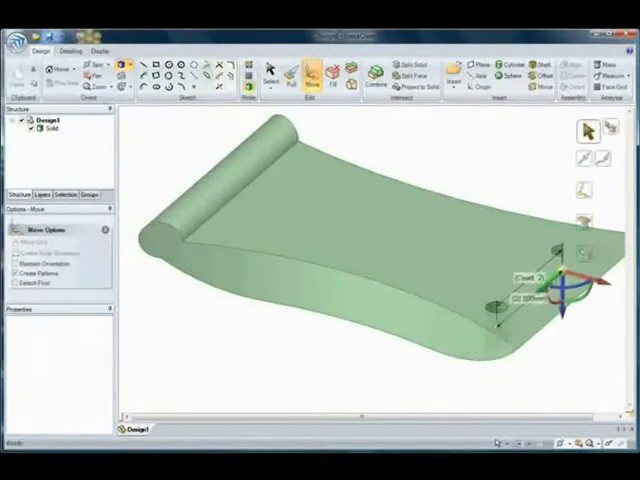
click(292, 70)
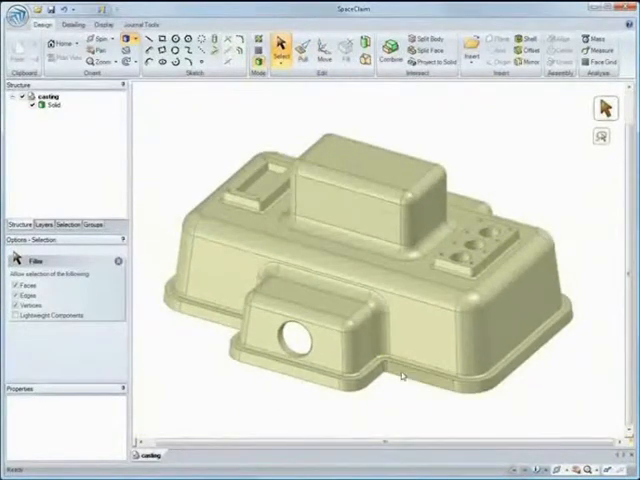
click(300, 44)
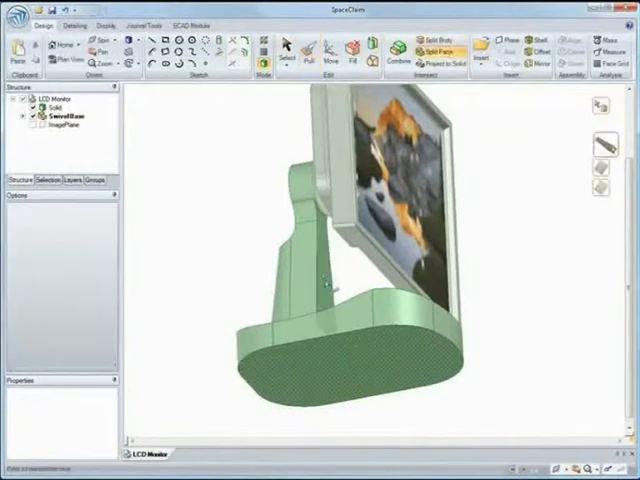
Step: Start a Pull on a face of the monitor stand's base so a dimension value appears
click(306, 50)
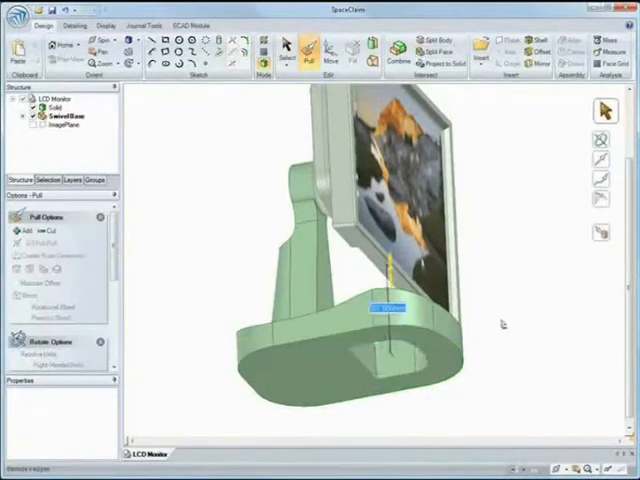